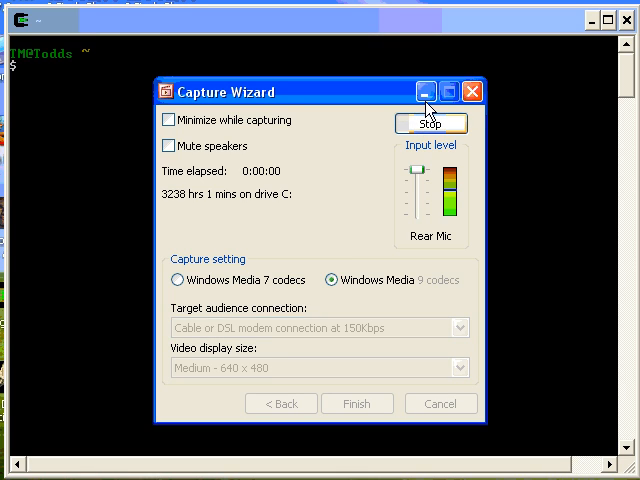
Minimize the Windows Media Encoder Capture Wizard so the bash prompt shows
left_click(430, 124)
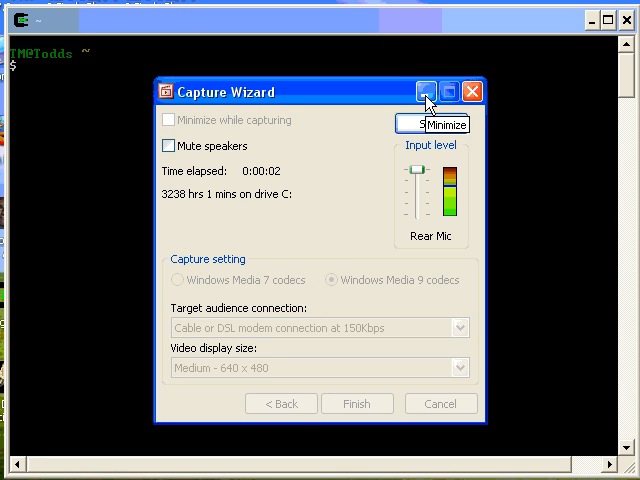
left_click(428, 92)
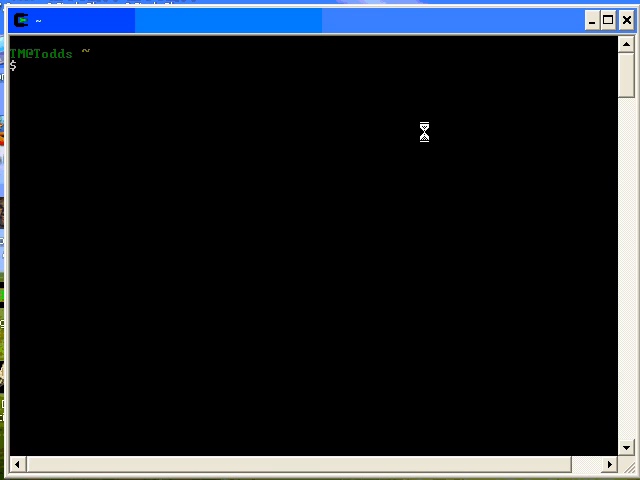
mouse_move(424, 132)
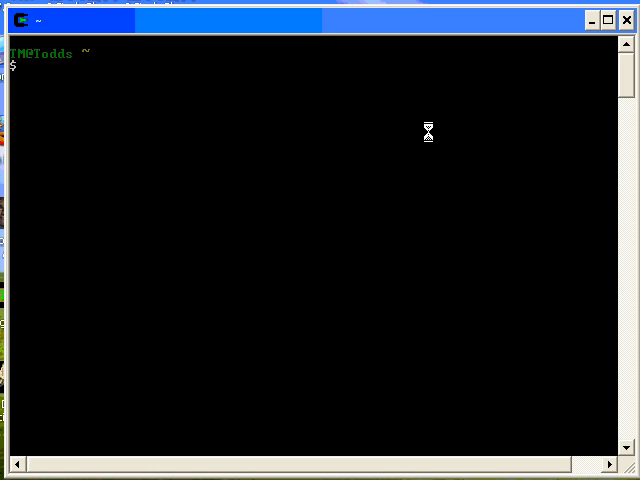
mouse_move(276, 132)
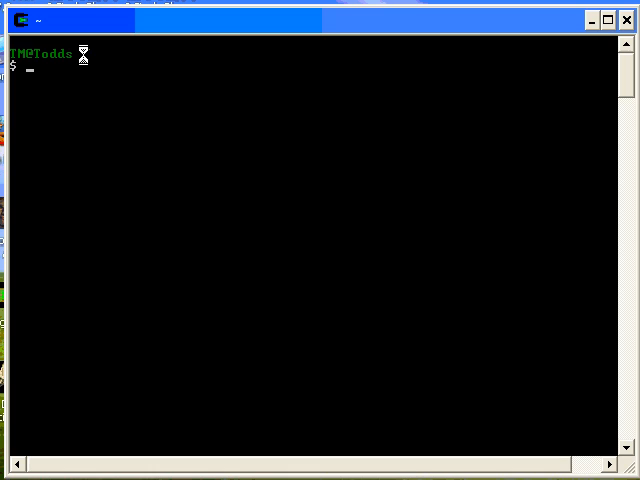
Run pwd showing /home/TM, then cd $HOME and cd / to reach root
type("pwd")
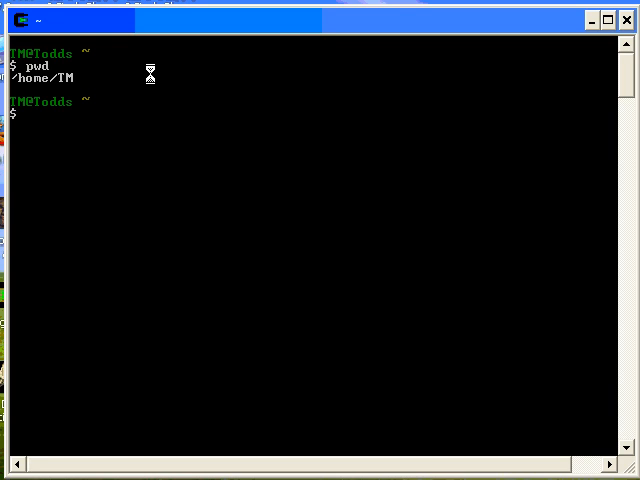
type("cd $")
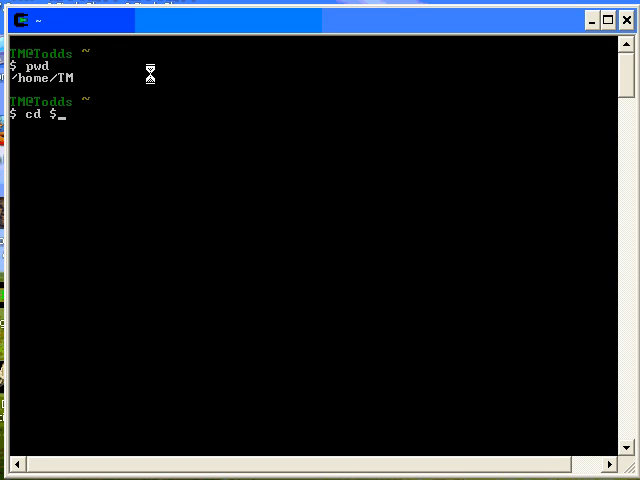
type("HOME")
type("cd /")
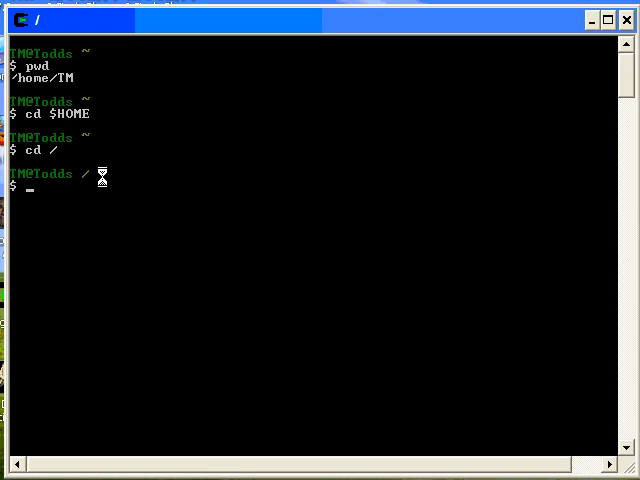
Run pwd at /, return home with plain cd, and confirm /home/TM with pwd
type("pwd")
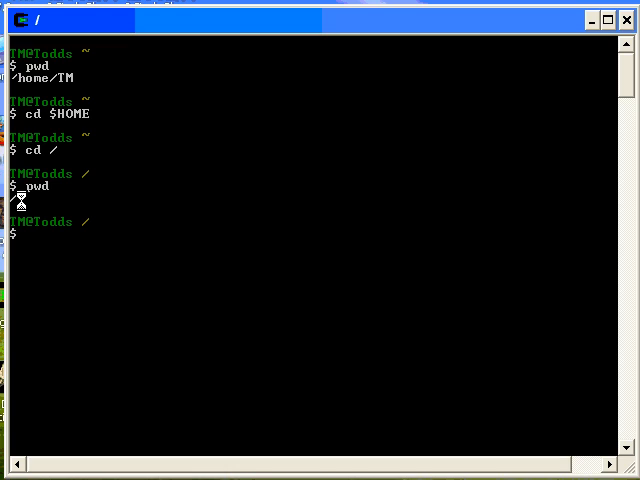
mouse_move(160, 192)
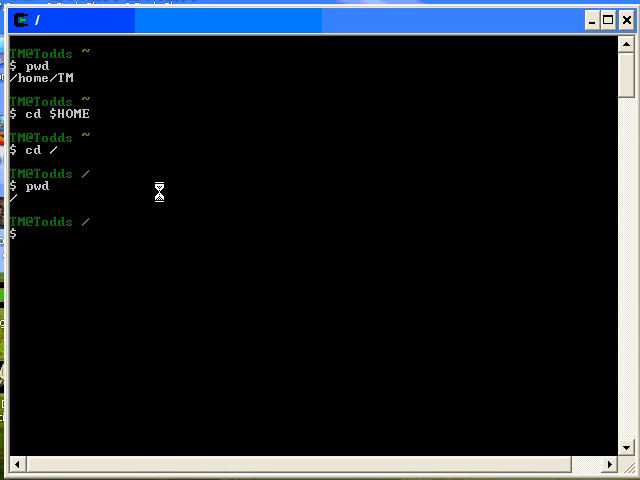
mouse_move(84, 144)
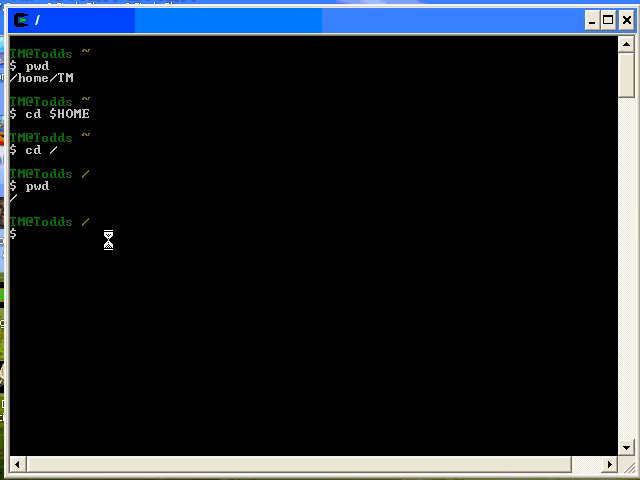
type("pwd")
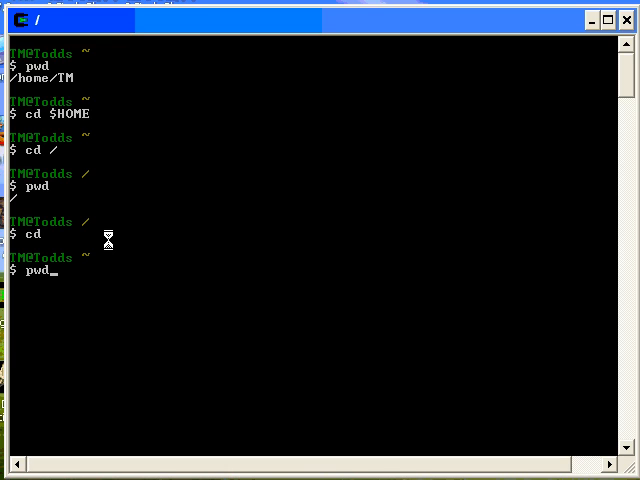
key("Return")
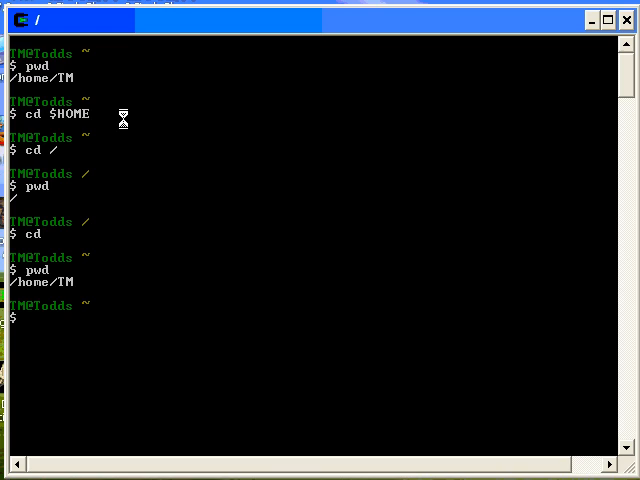
Create DirA with mkdir, then list it with ls DirA and a long-format ls
type("mkdir")
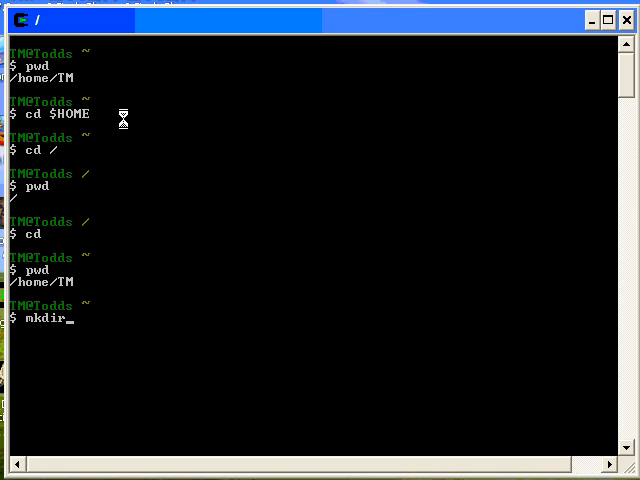
type("DirA")
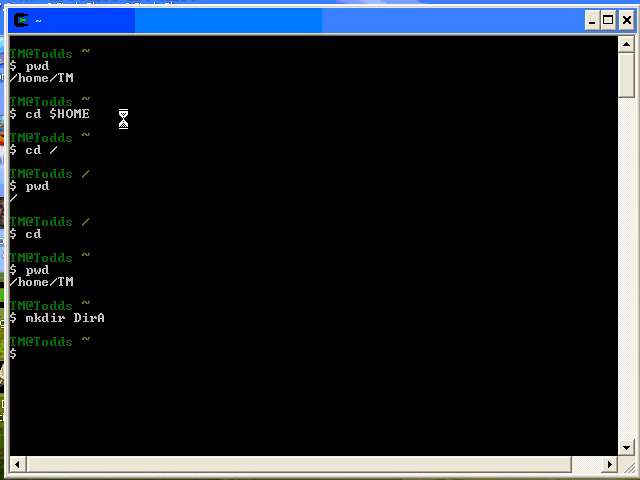
type("ls")
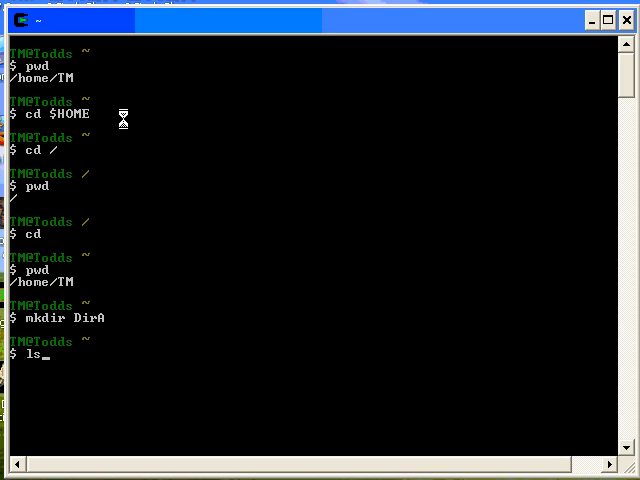
type("DirA")
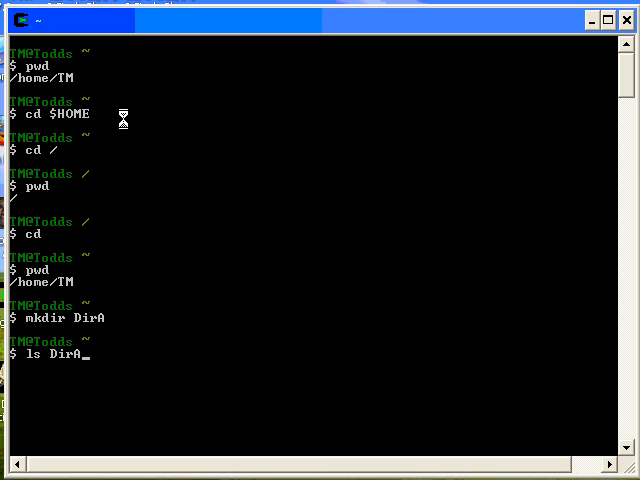
key("Return")
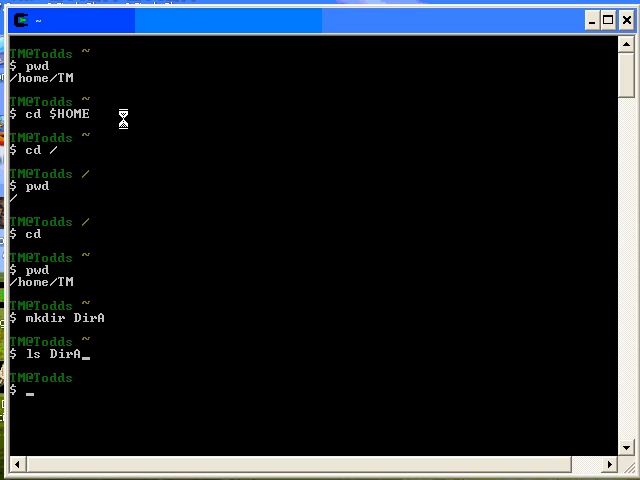
type("-l")
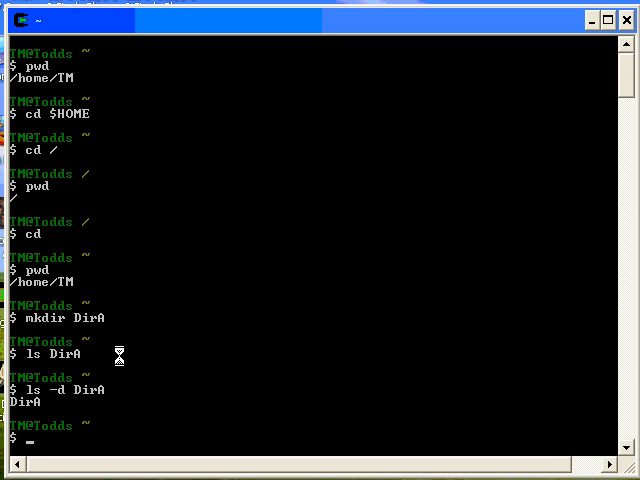
Change into DirA and confirm pwd reports /home/TM/DirA
type("cd DirA")
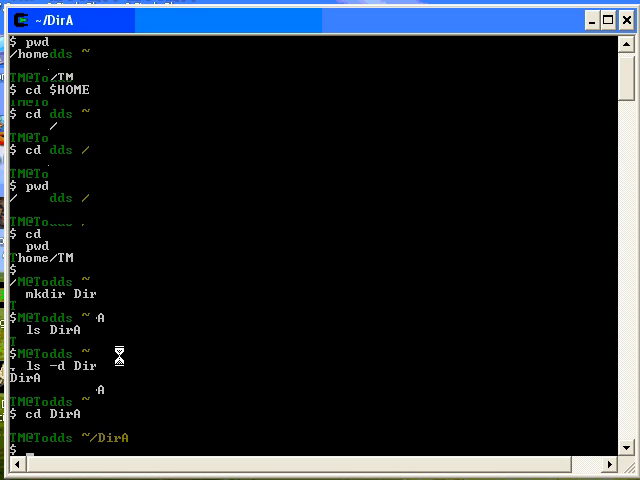
type("pwd")
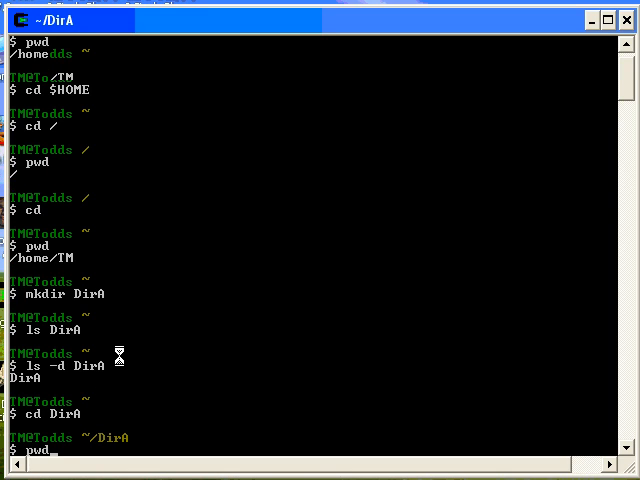
key("Return")
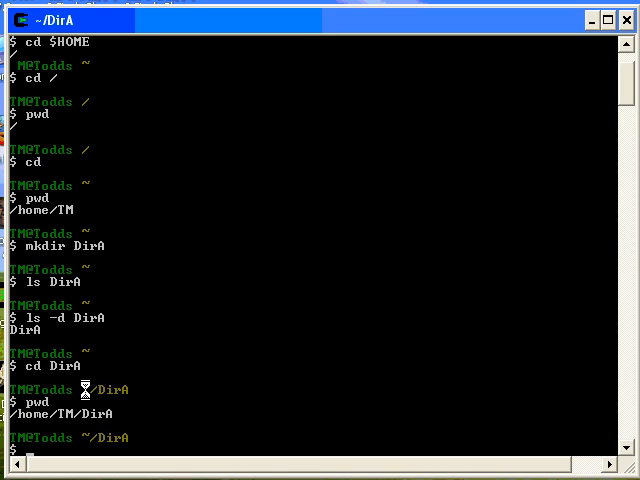
mouse_move(10, 410)
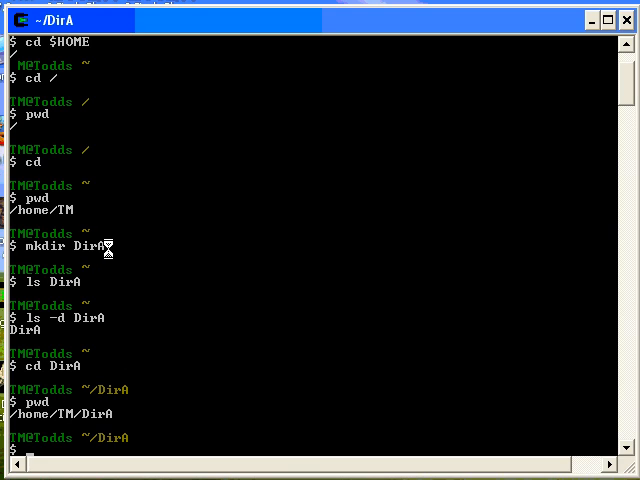
mouse_move(104, 324)
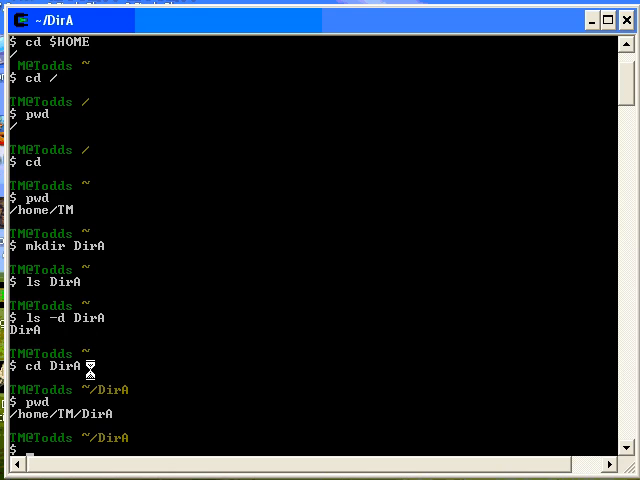
mouse_move(122, 412)
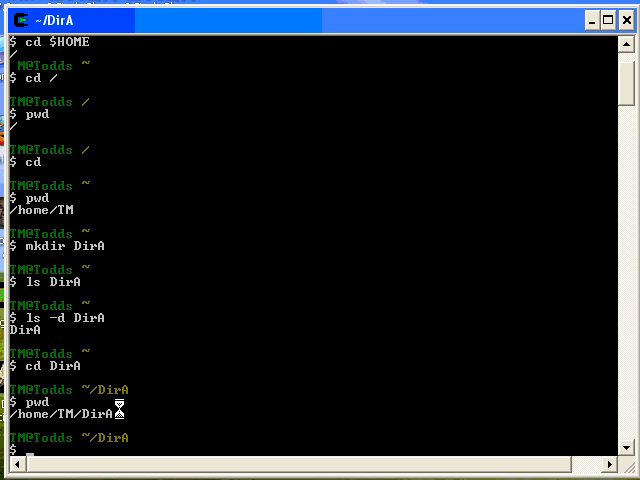
Run rmdir DirA from inside it, getting 'No such file or directory'
type("r")
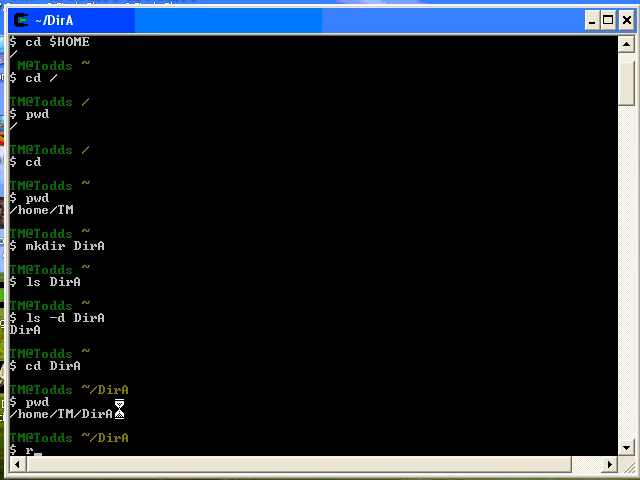
type("rmdir")
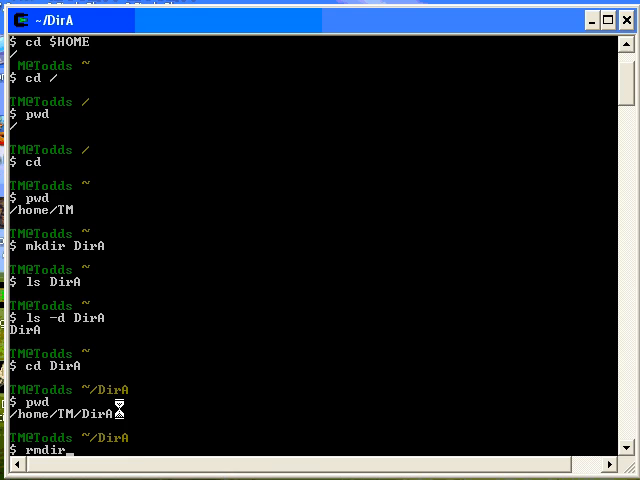
type("DirA")
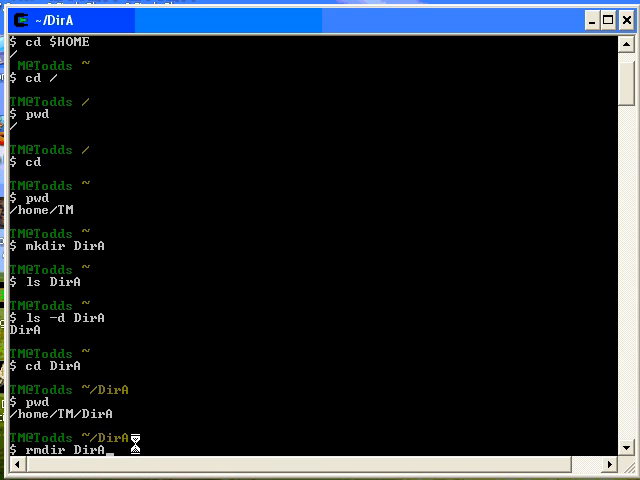
key("Return")
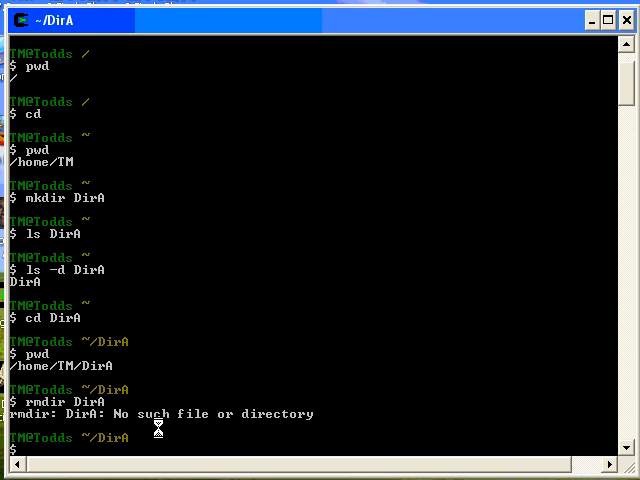
Create the DirAA subdirectory inside DirA with mkdir
type("mkdir DirAA")
type("ls")
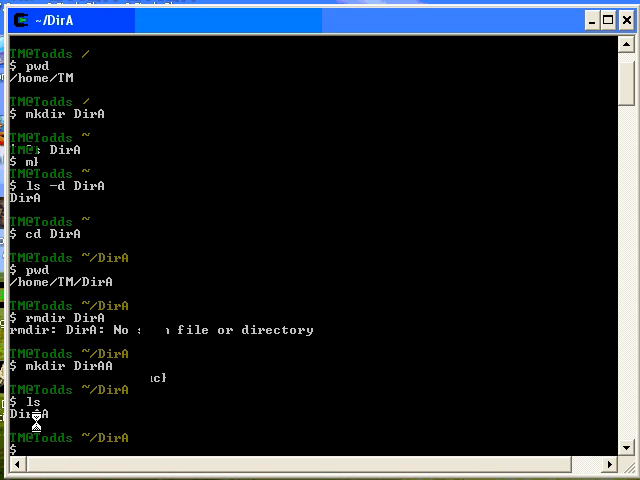
mouse_move(40, 418)
type("touch file2.txt")
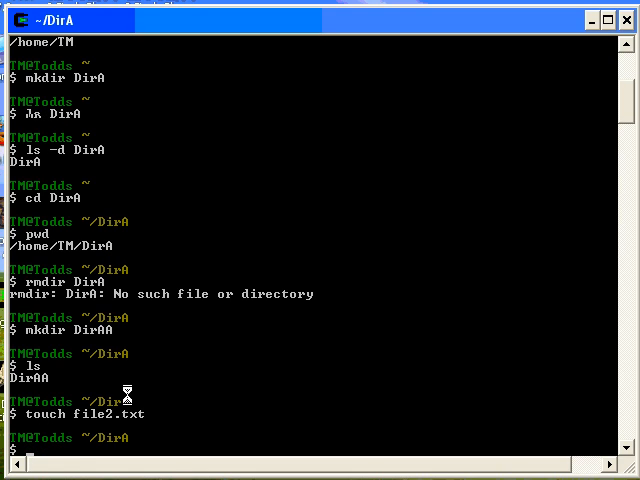
mouse_move(252, 352)
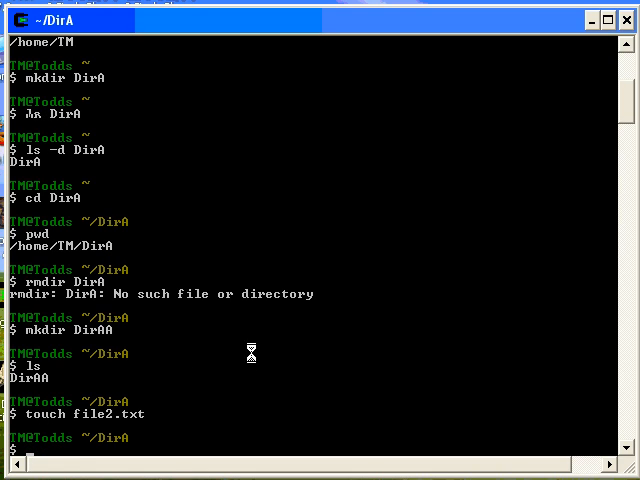
mouse_move(128, 286)
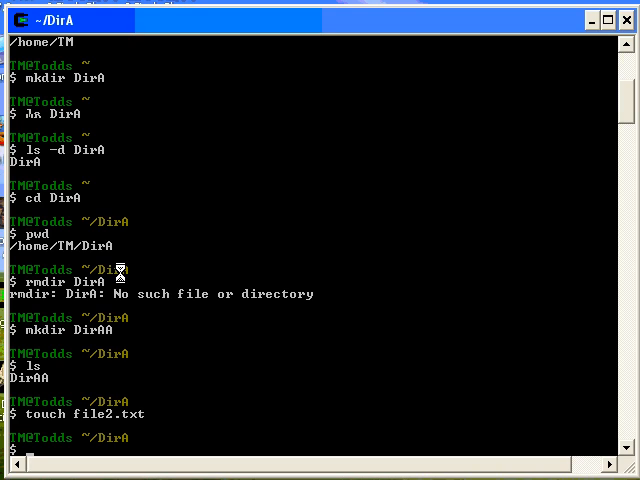
mouse_move(128, 280)
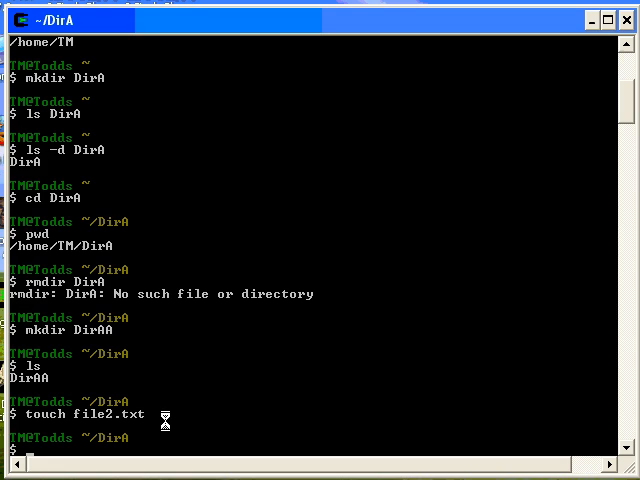
List DirA's contents in long format with ls -l, showing file2.txt and DirAA
type("ls -")
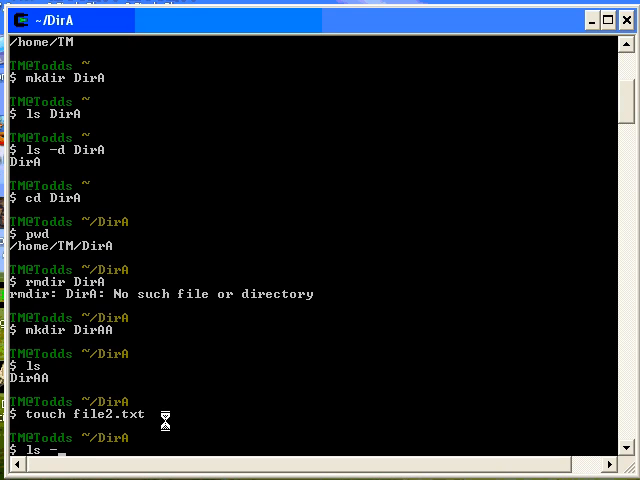
type("l")
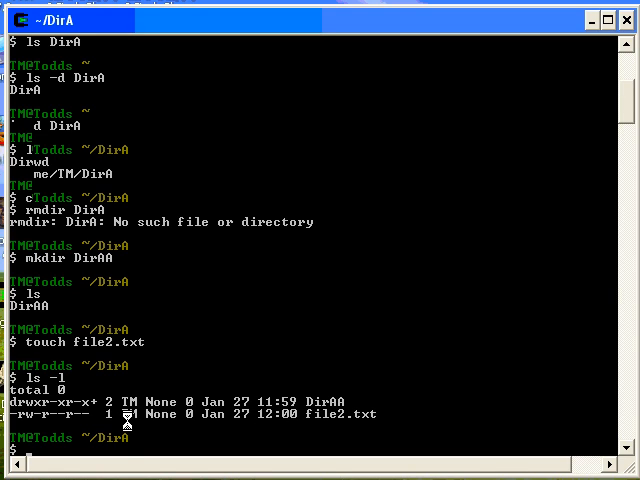
mouse_move(158, 424)
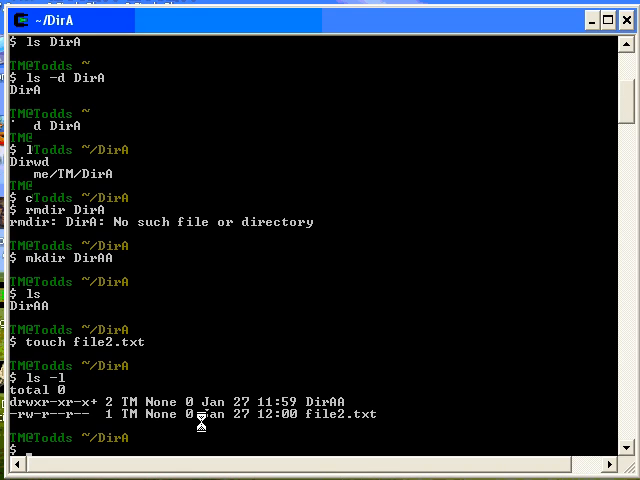
mouse_move(316, 424)
type("ls -la")
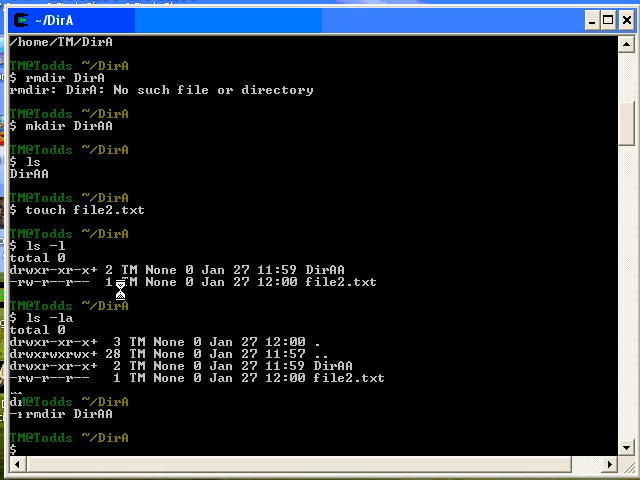
mouse_move(164, 332)
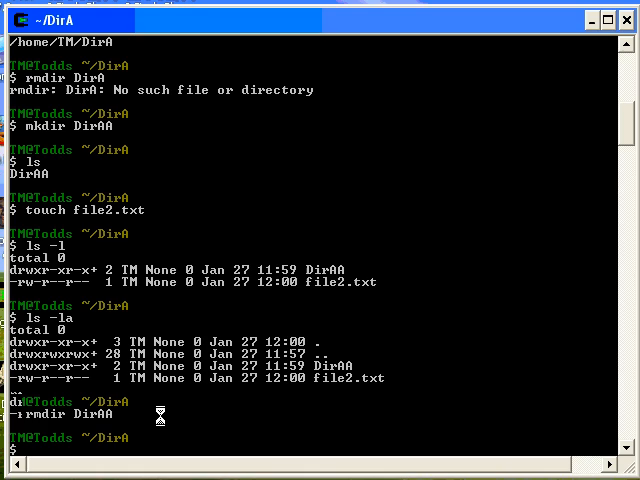
Remove DirAA, move up and back into DirA to list it, then return home
type("d ..")
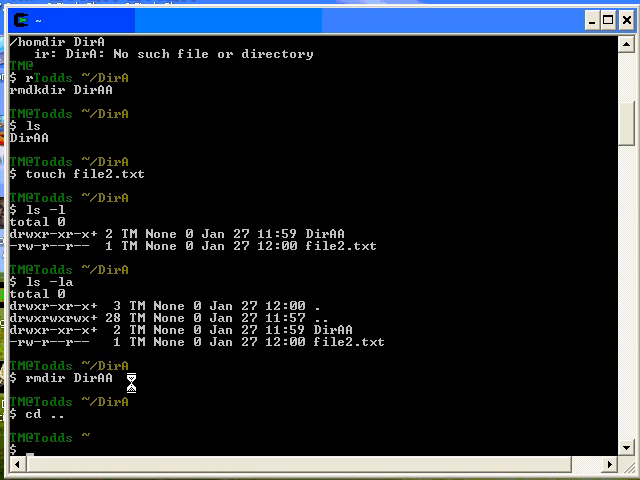
mouse_move(104, 382)
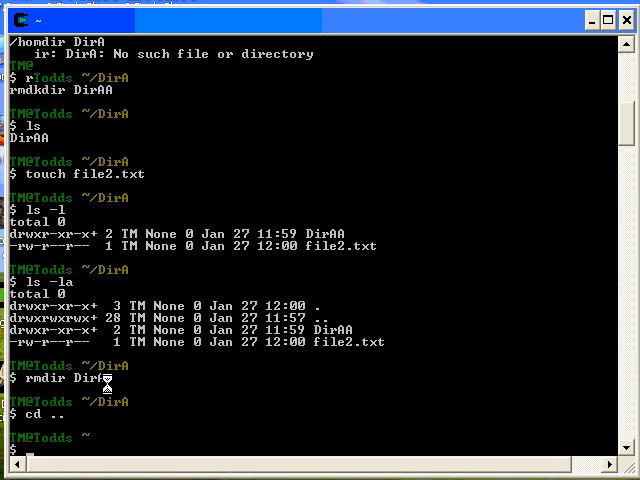
type("cd DirA")
type("ls")
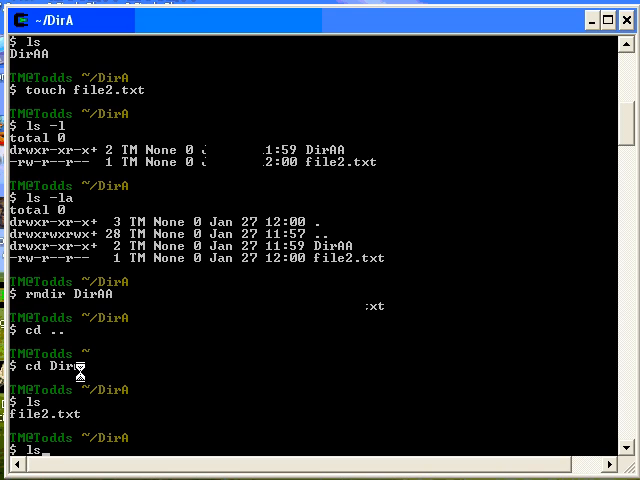
mouse_move(56, 420)
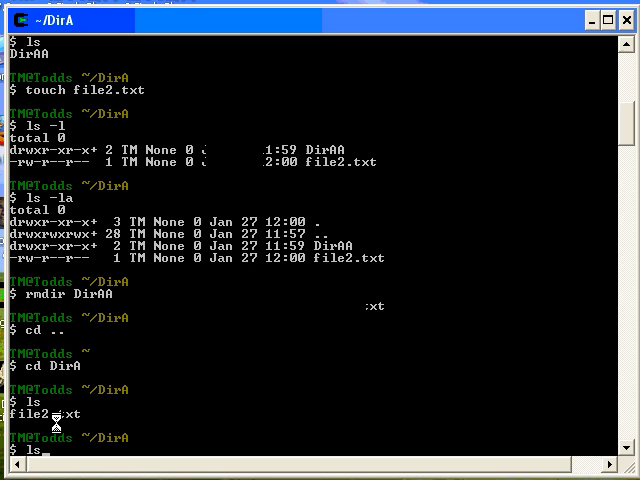
type("DirA")
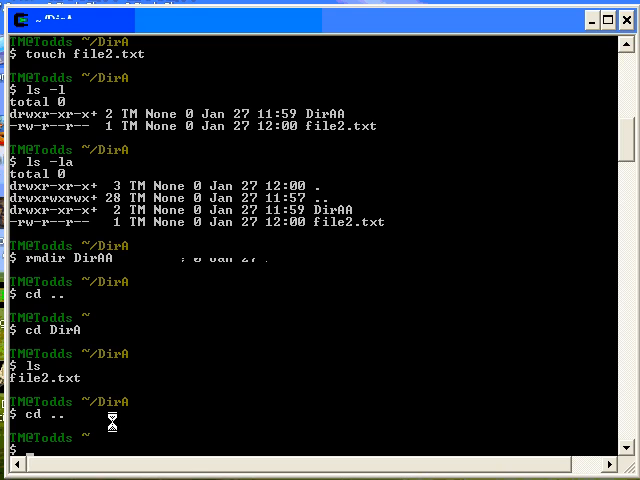
type("rmd")
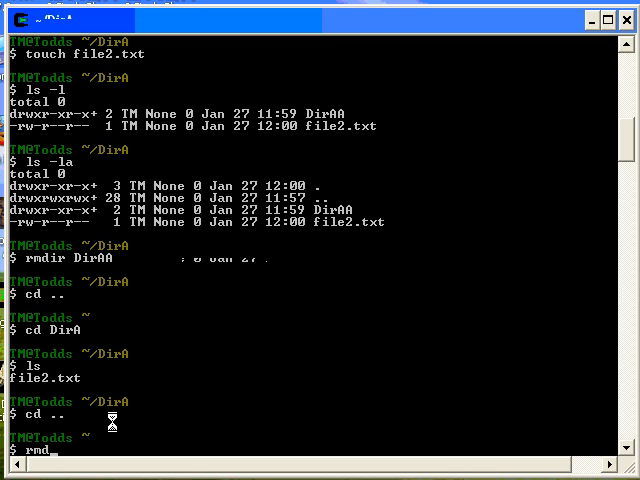
Run rm and rmdir on DirA, both refused as non-empty, then re-enter DirA
key("Return")
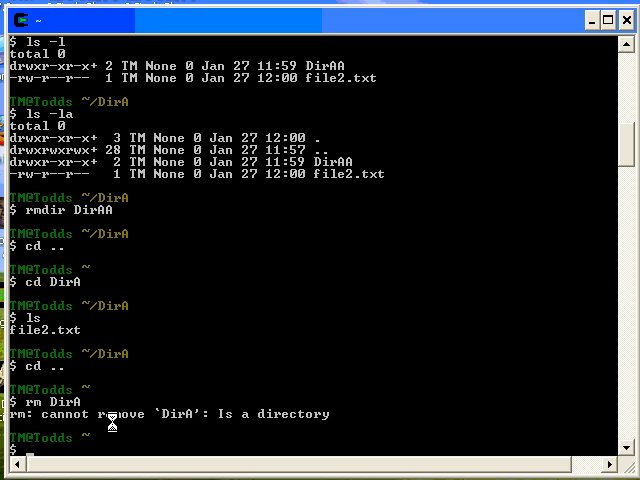
type("rmdir DirA")
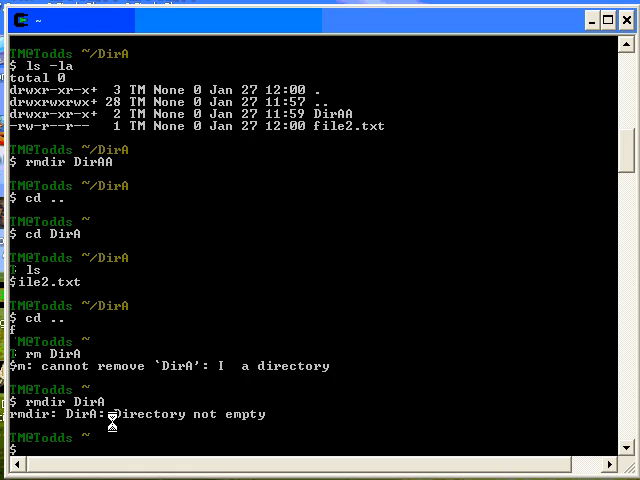
type("DirA")
type("ls")
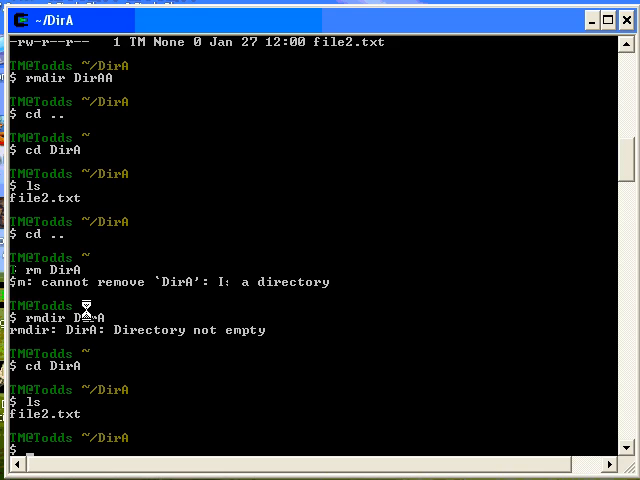
mouse_move(178, 288)
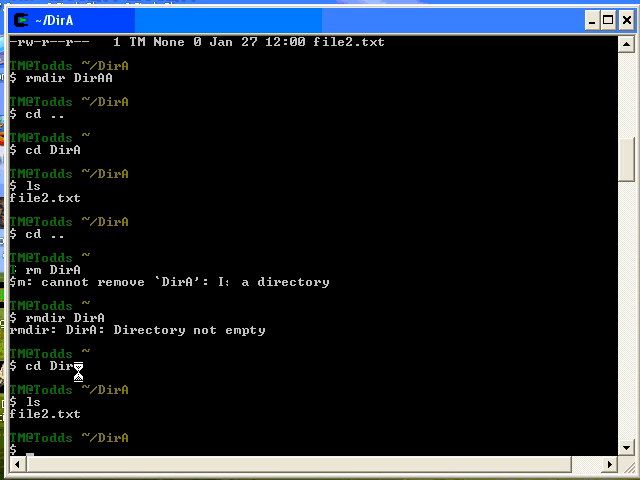
mouse_move(68, 412)
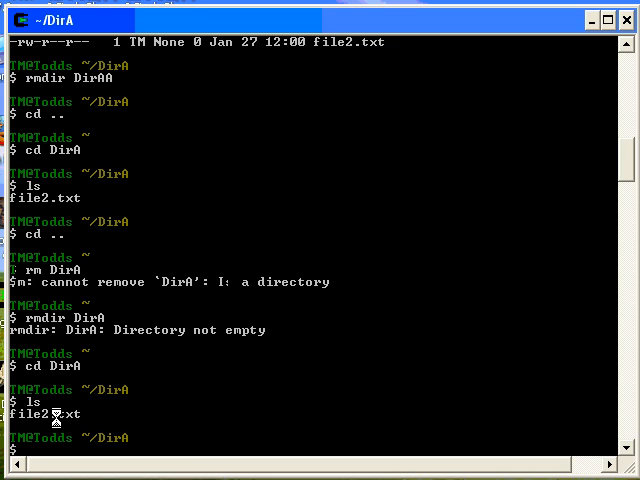
type("rm file2.txt")
type("ls -a")
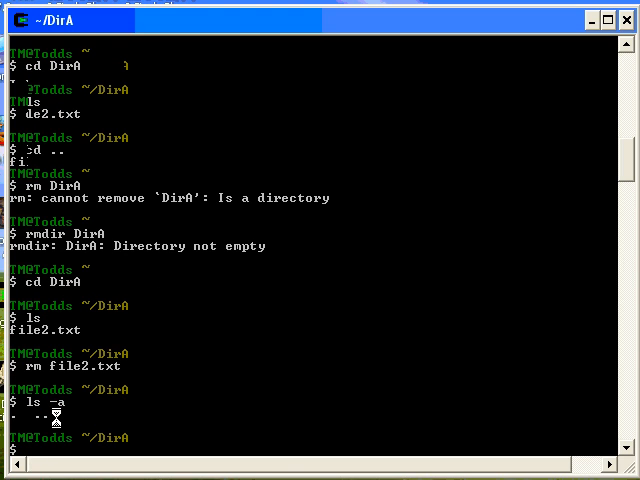
Delete file2.txt, move back home with cd .., and run rmdir DirA
type("cd ..")
type("ls")
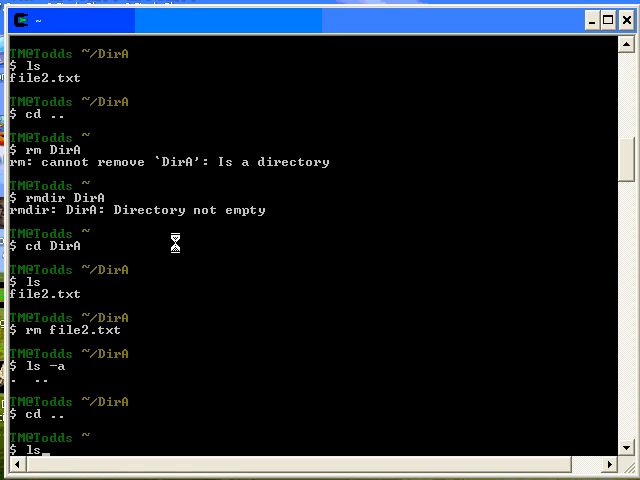
scroll("down", 3)
type("rmdir DirA")
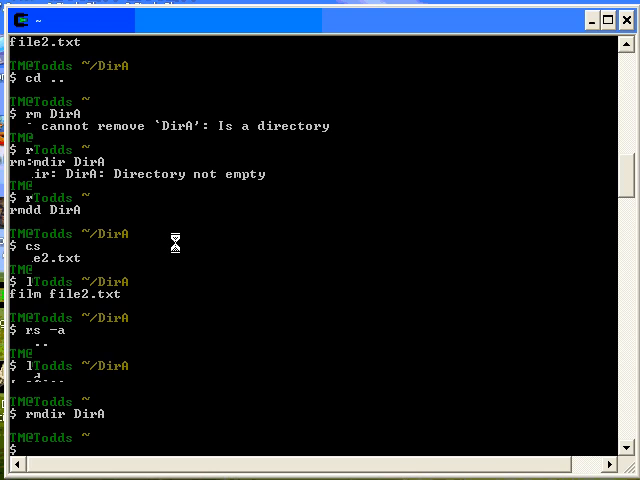
type("cd ..")
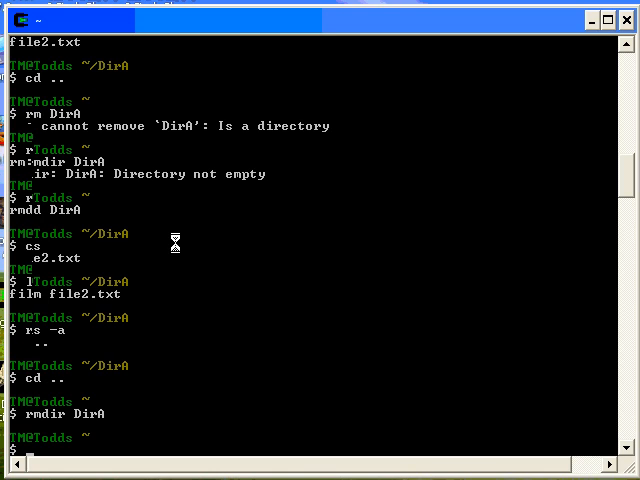